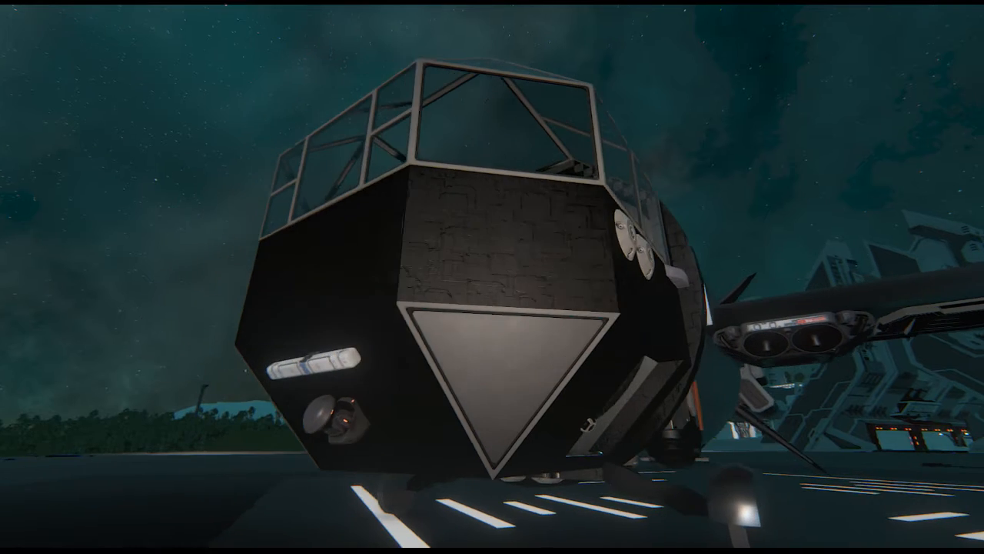
mouse_move(492, 277)
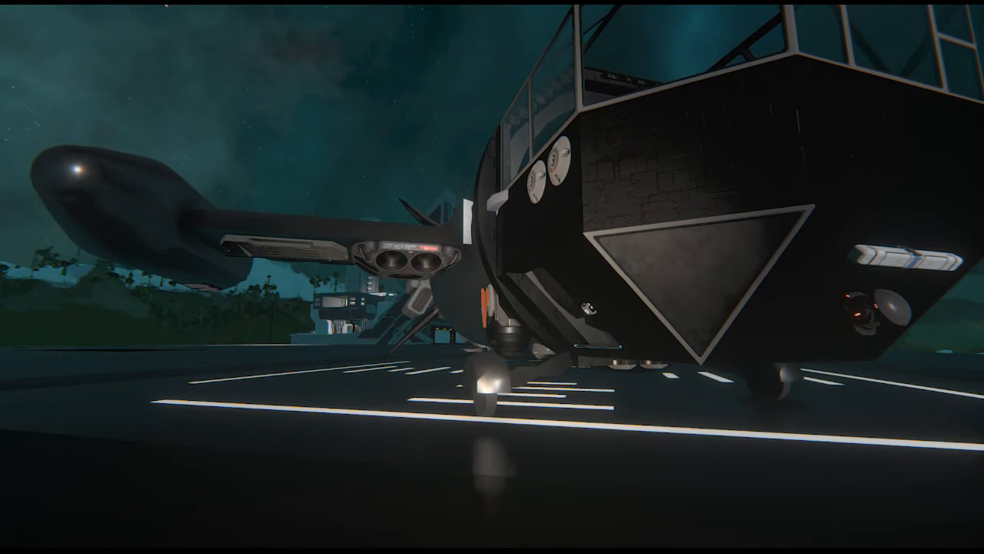
mouse_move(492, 277)
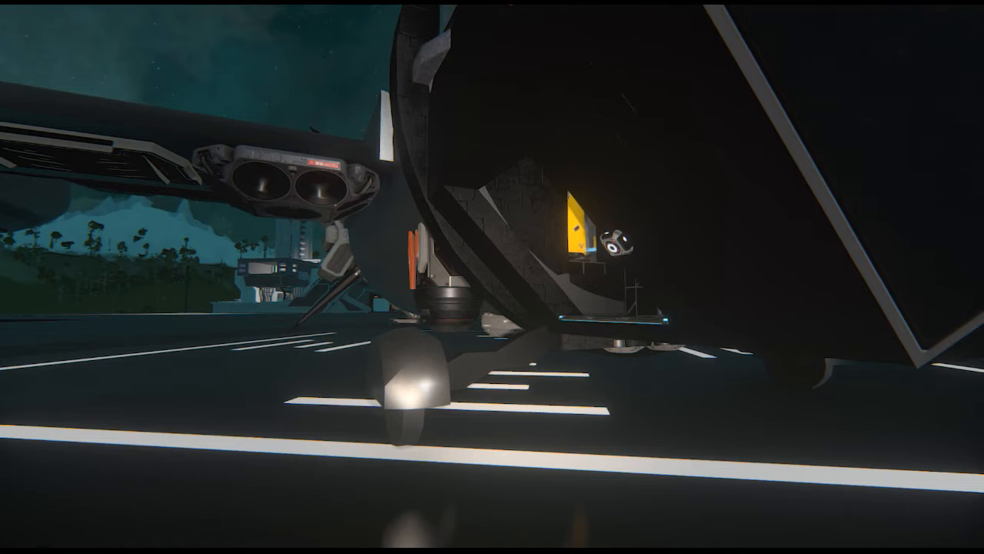
mouse_move(492, 276)
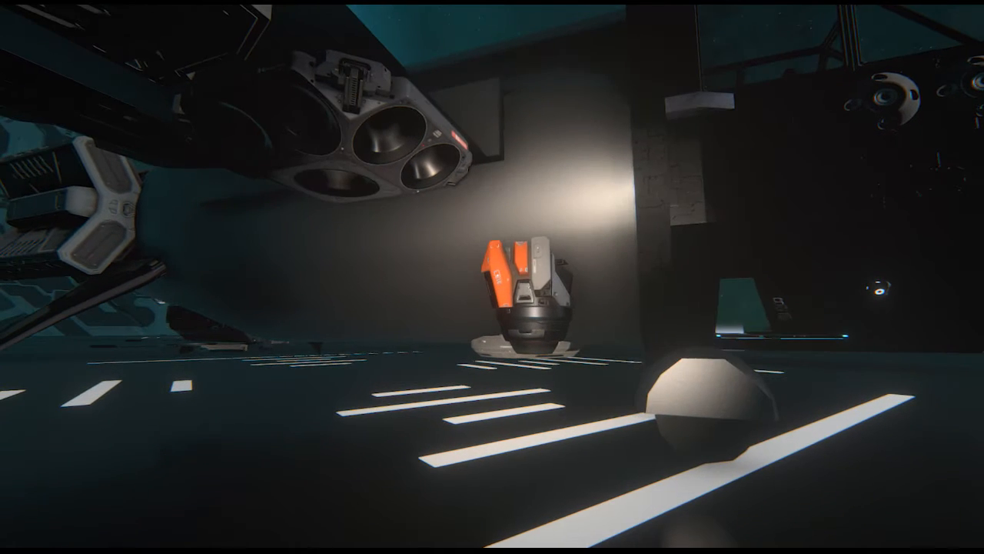
mouse_move(492, 276)
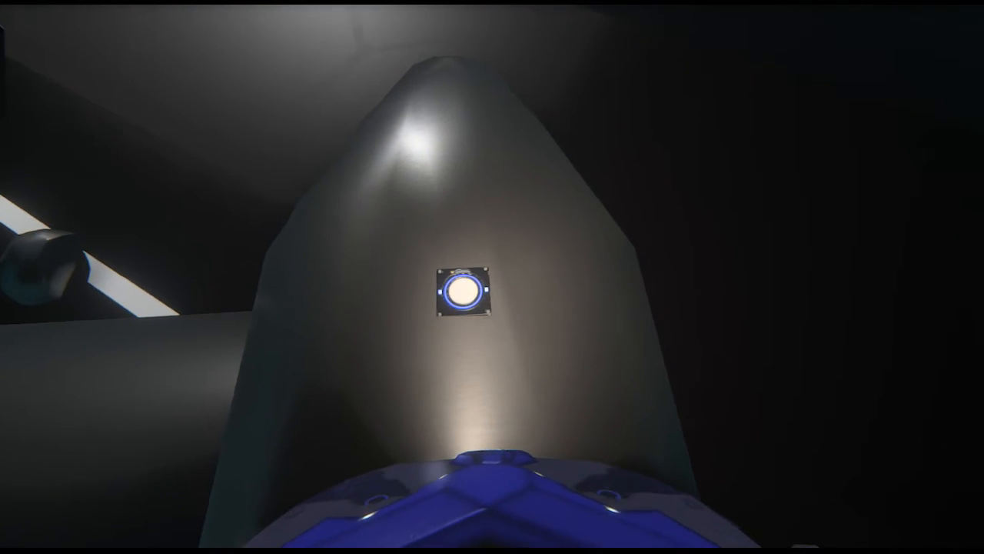
Equip the Refuel Tool and aim at the large cylindrical engine housing.
left_click(463, 296)
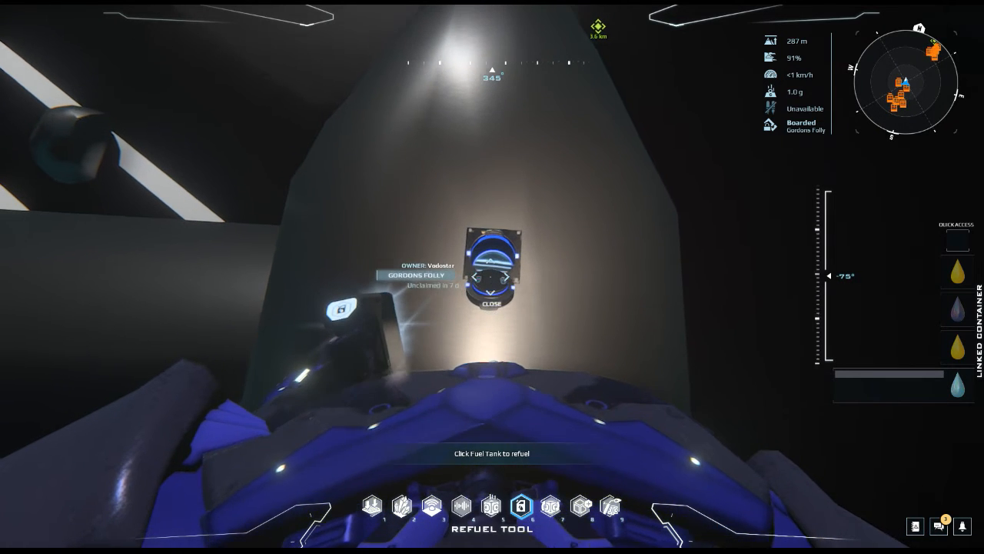
left_click(489, 265)
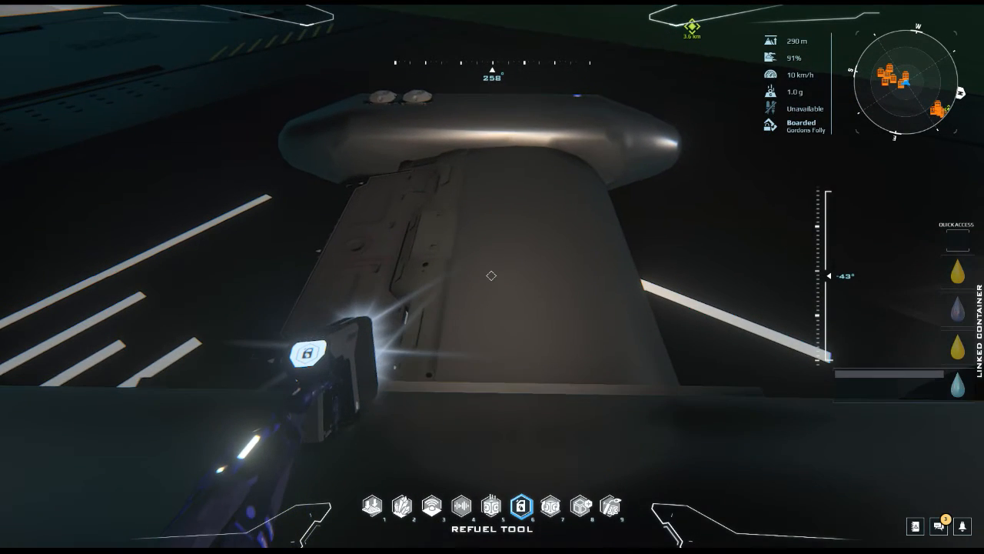
mouse_move(492, 277)
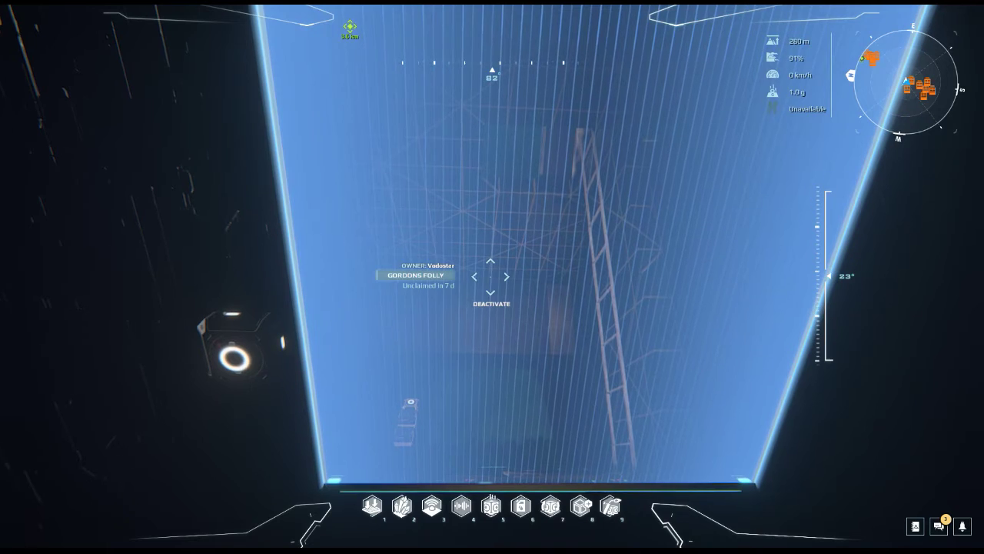
mouse_move(492, 277)
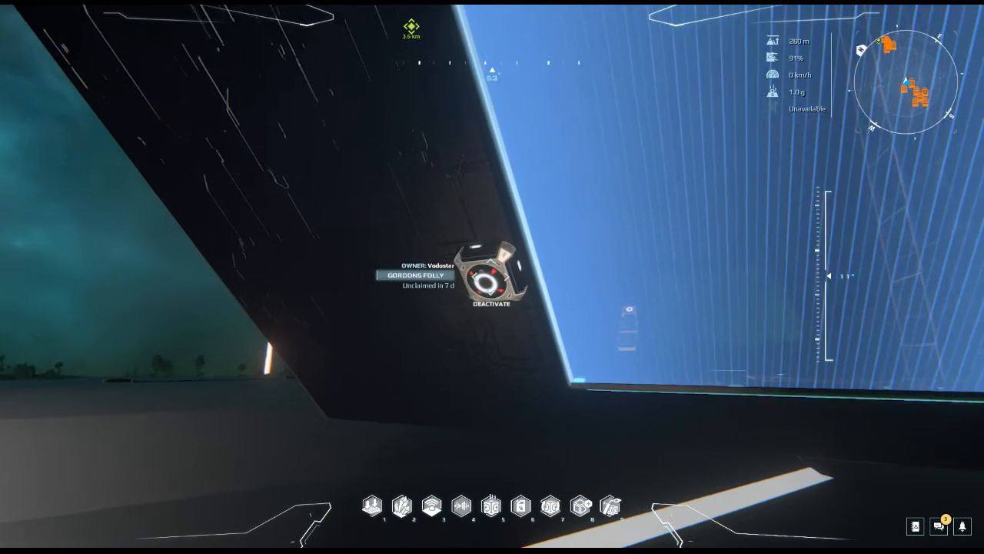
mouse_move(492, 277)
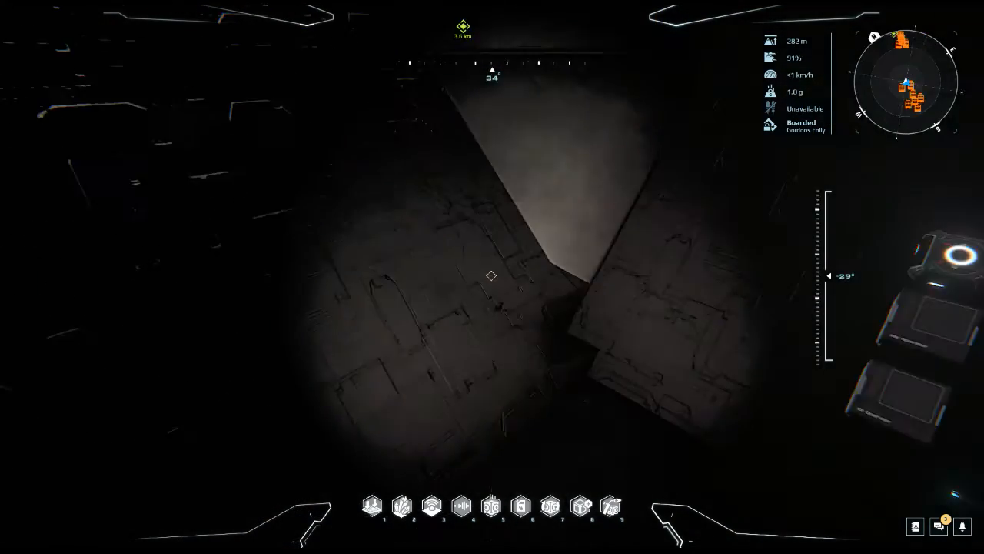
mouse_move(493, 277)
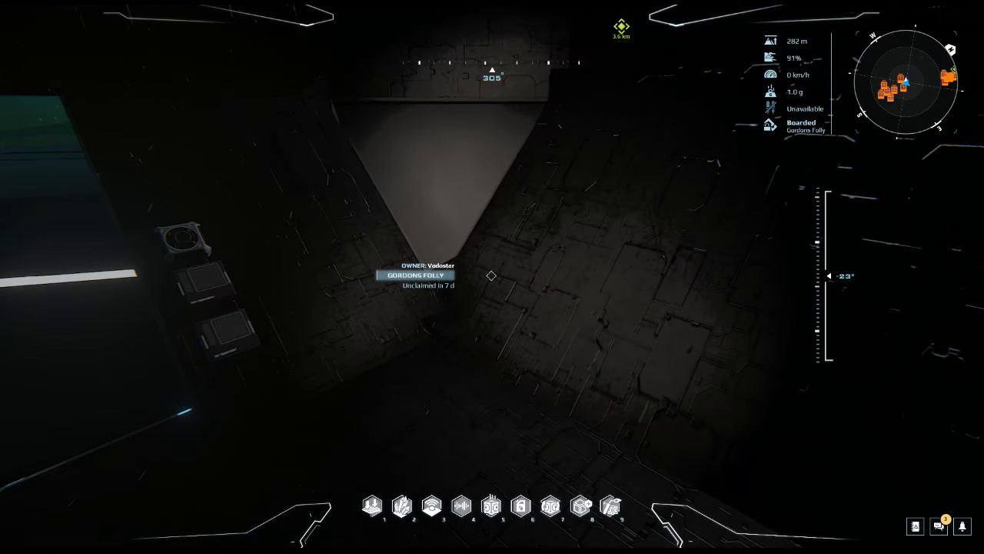
mouse_move(492, 277)
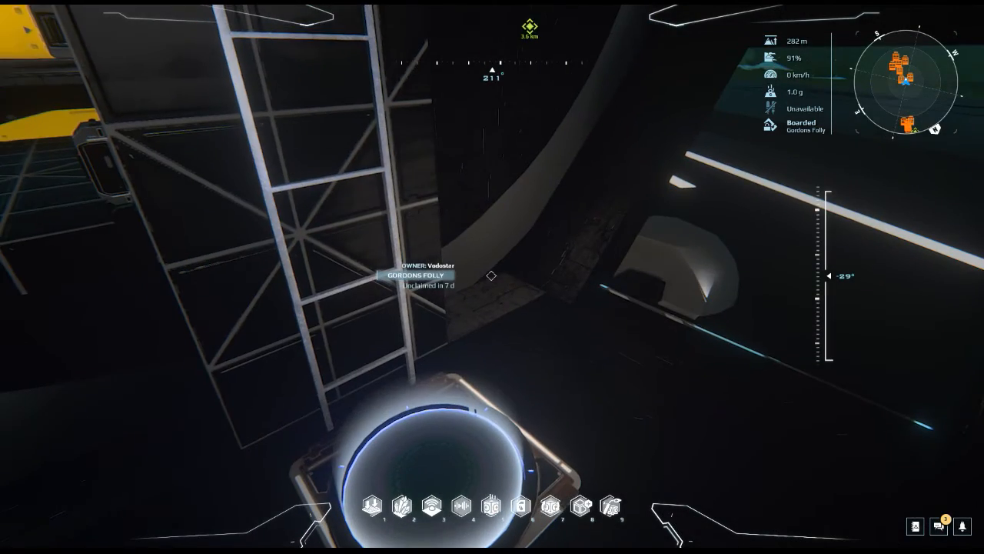
mouse_move(492, 277)
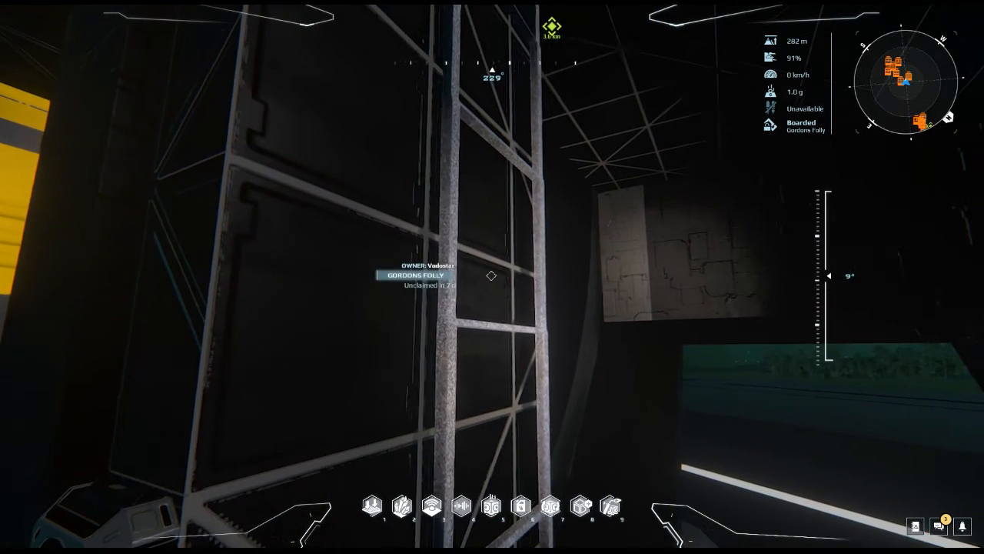
mouse_move(492, 276)
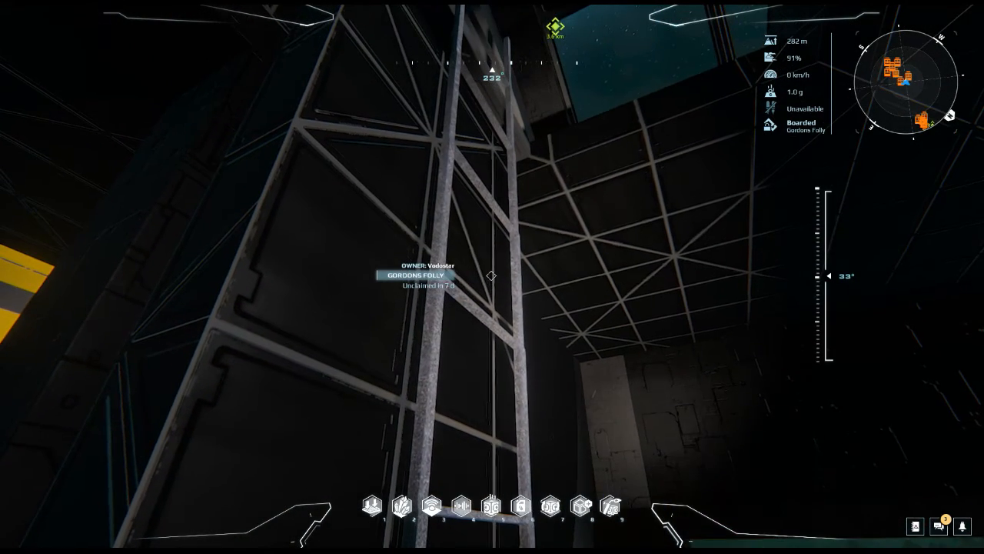
mouse_move(492, 277)
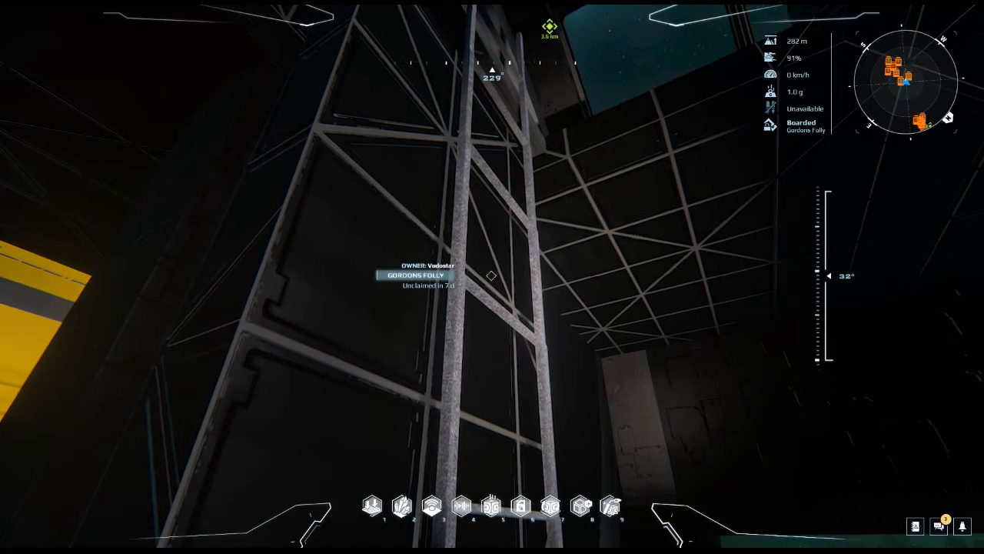
mouse_move(492, 277)
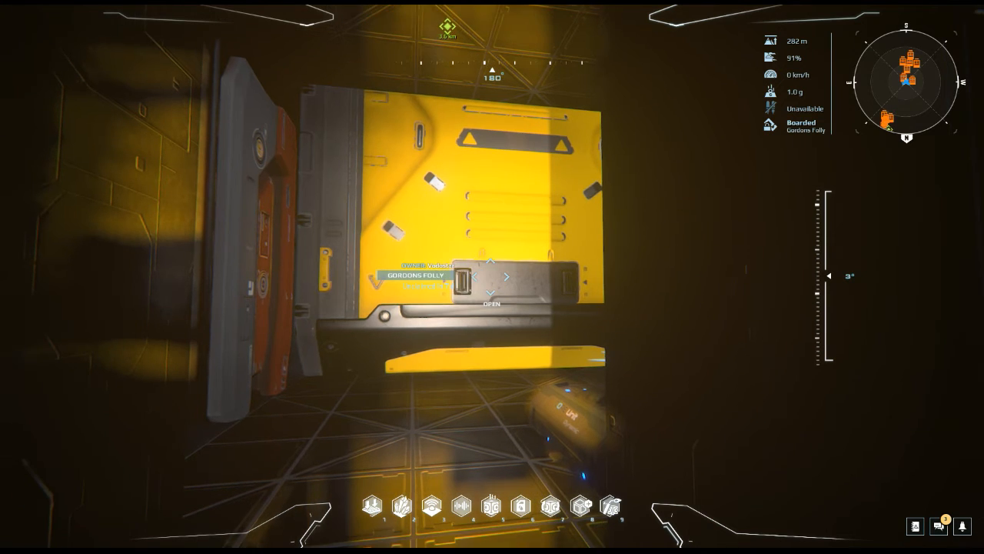
mouse_move(492, 277)
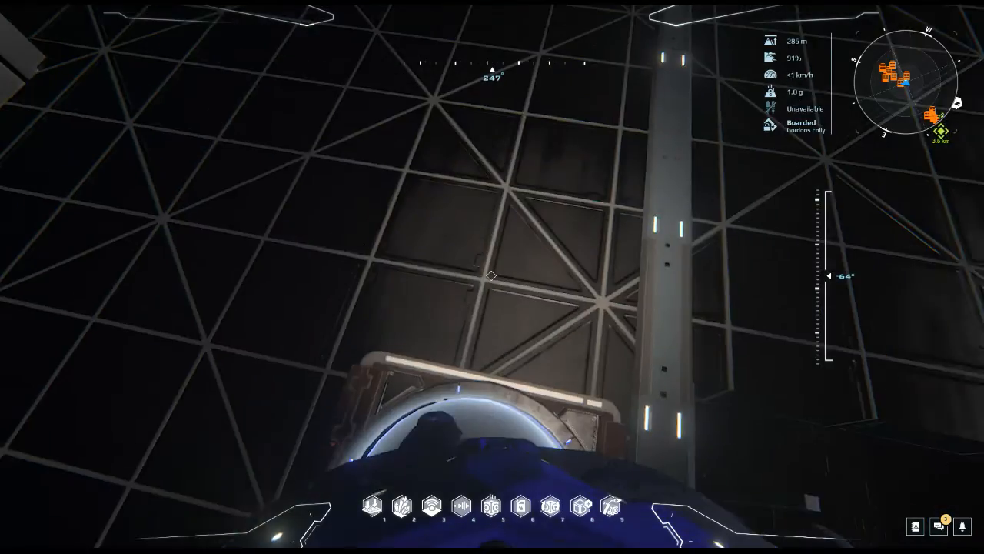
mouse_move(492, 277)
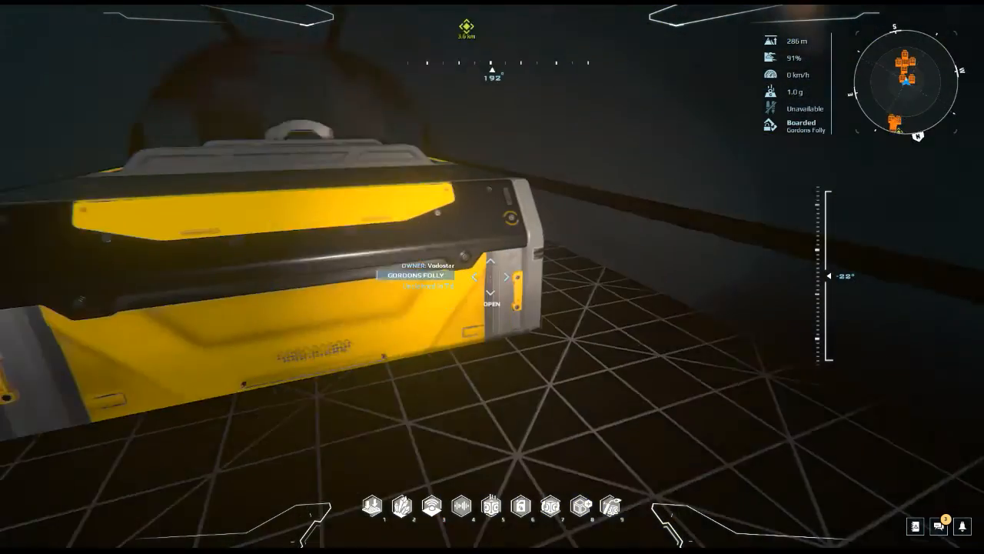
mouse_move(492, 277)
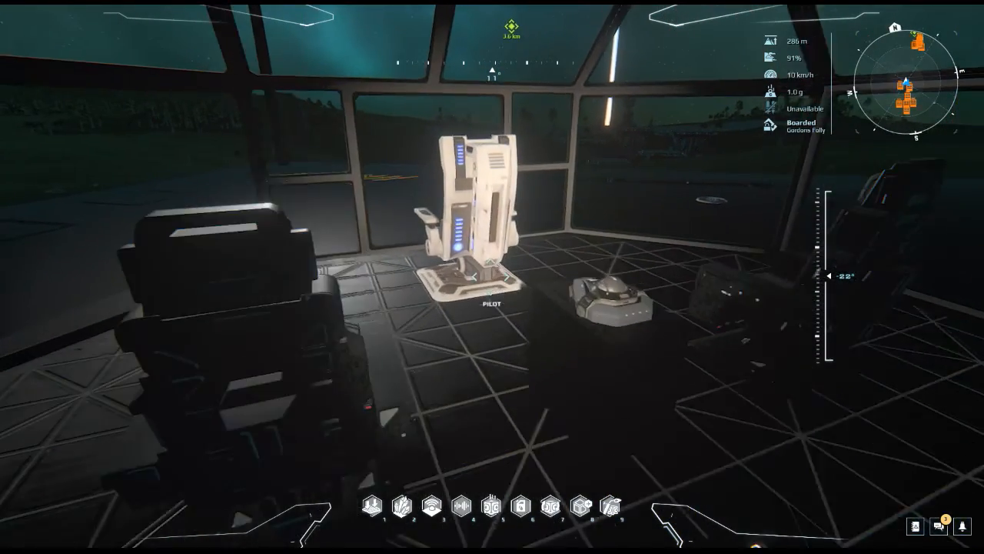
mouse_move(493, 276)
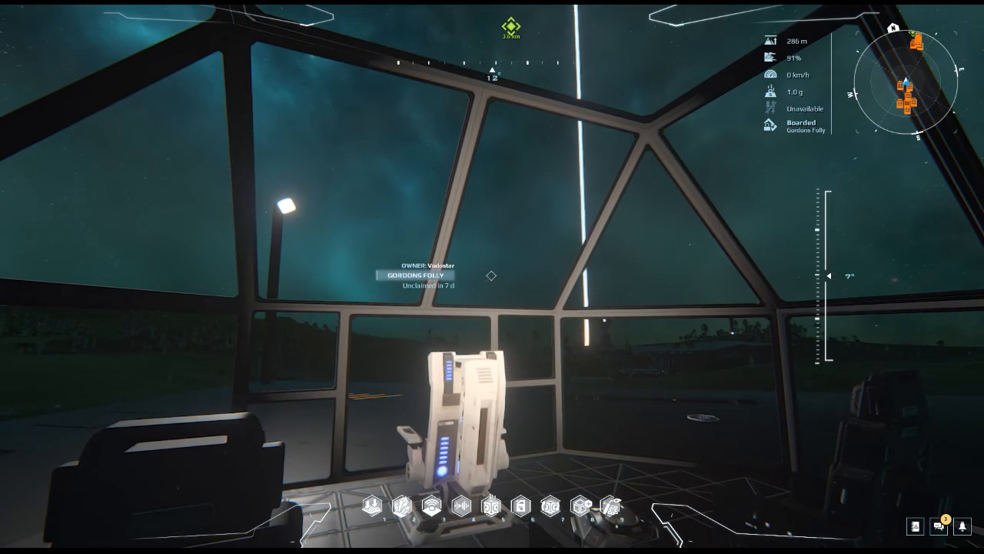
mouse_move(492, 277)
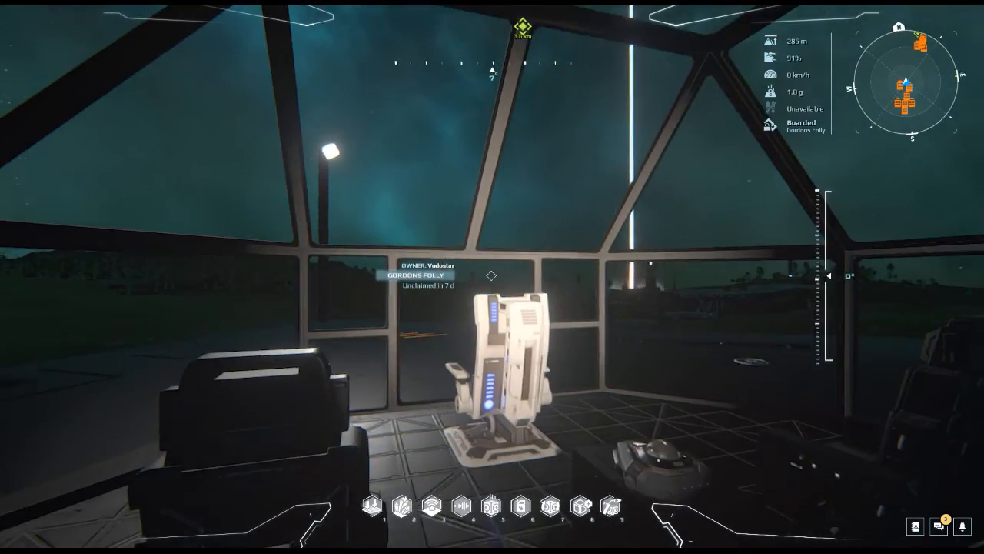
mouse_move(492, 276)
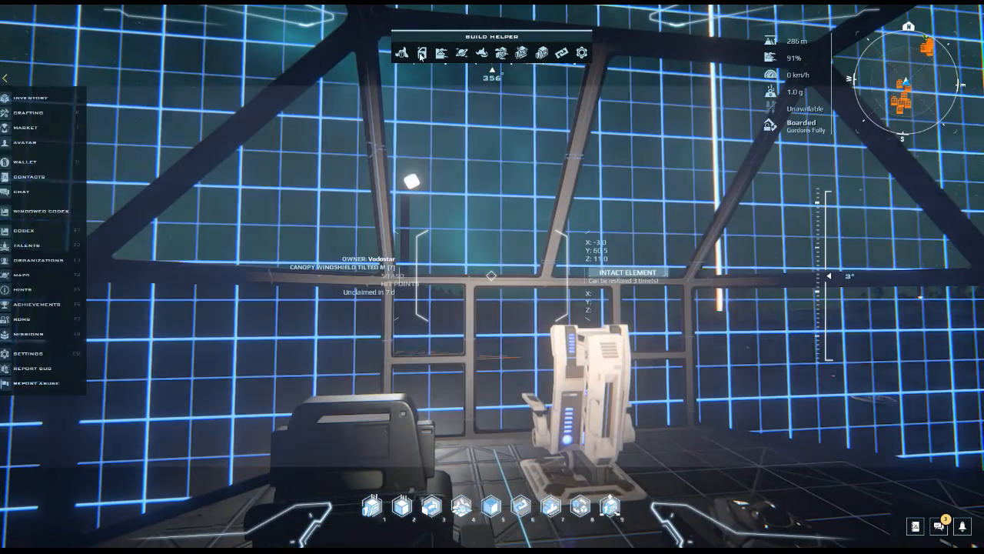
Show Gordons Folly's construct information: 157 t mass, 86 elements.
left_click(404, 53)
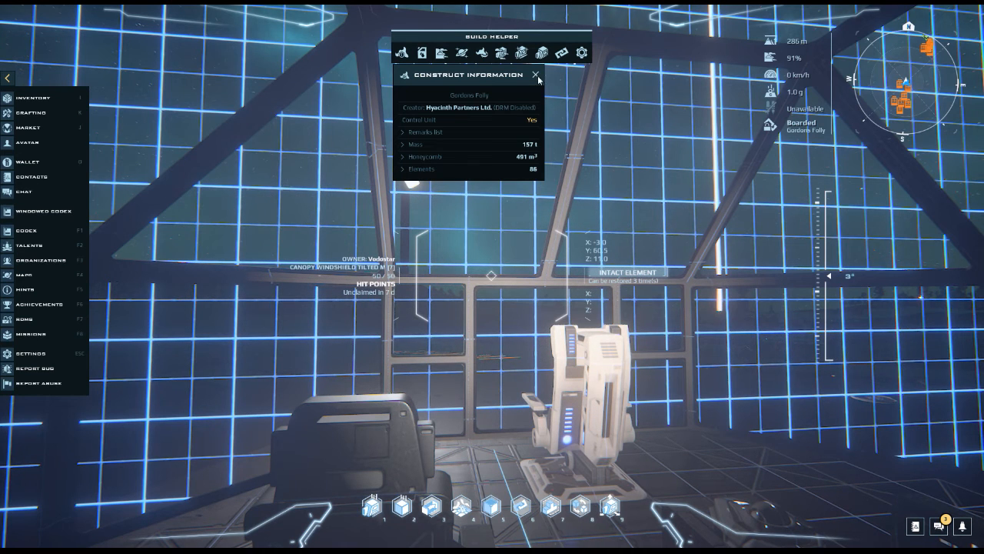
Show atmospheric flight engineer stats: max thrust, brake force, 1 083 km/h max speed, lift.
left_click(442, 53)
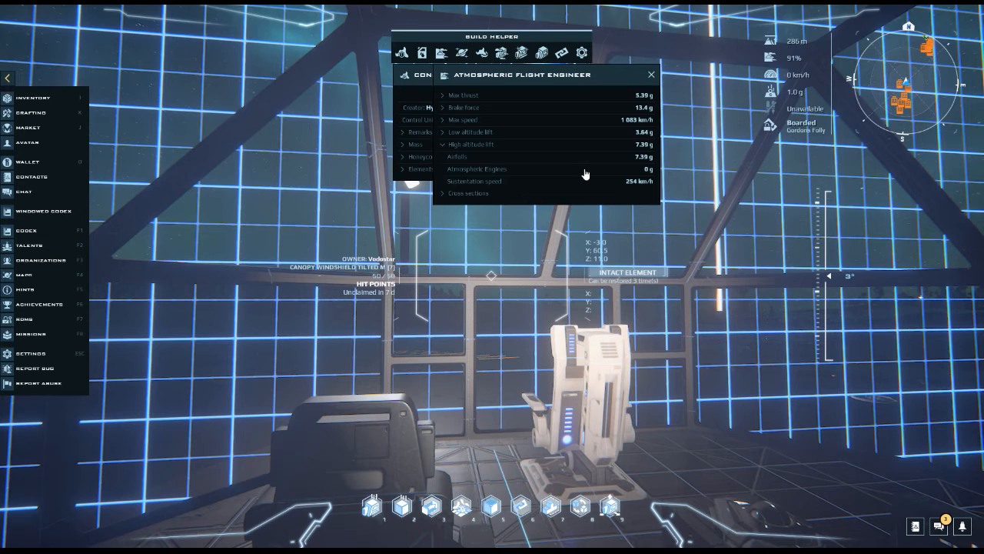
mouse_move(626, 129)
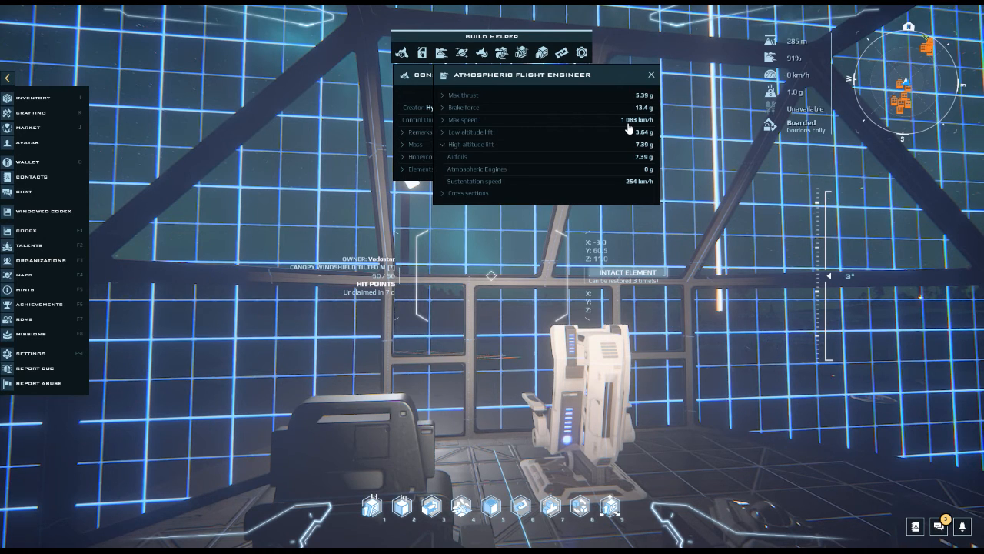
mouse_move(630, 108)
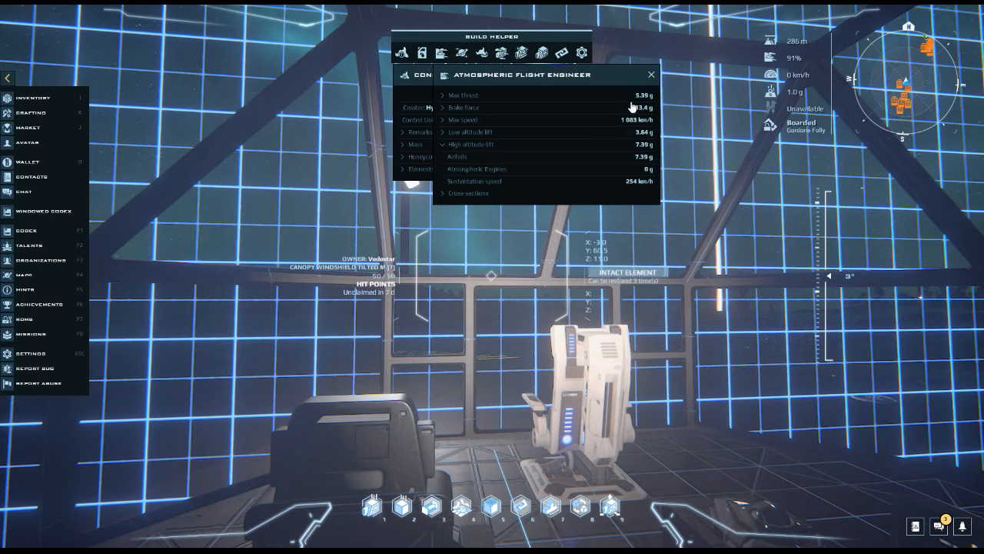
mouse_move(626, 141)
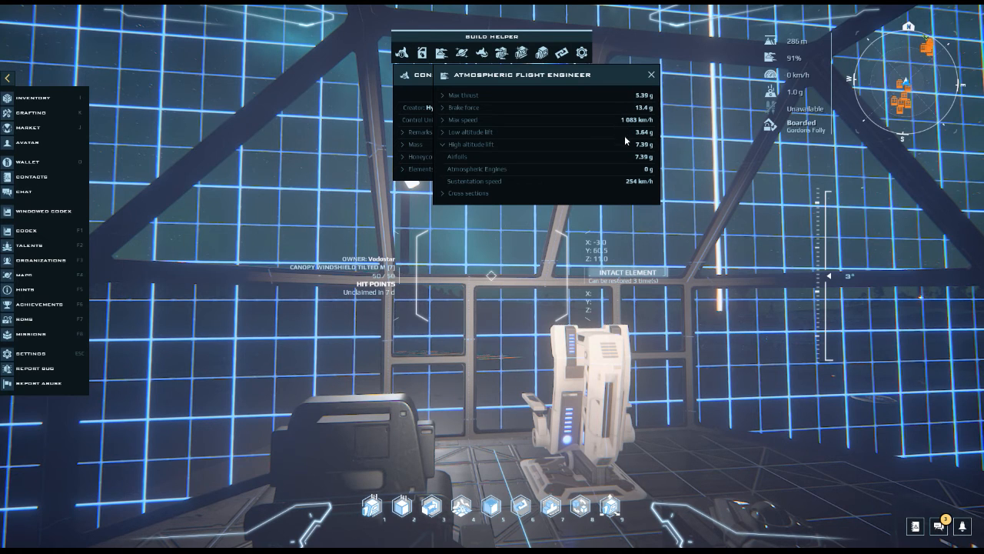
mouse_move(567, 155)
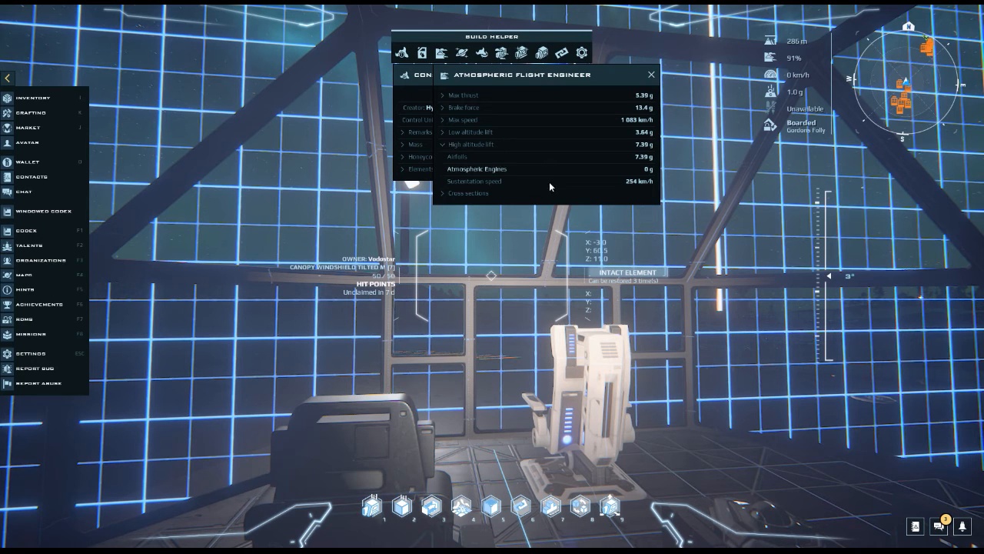
mouse_move(634, 189)
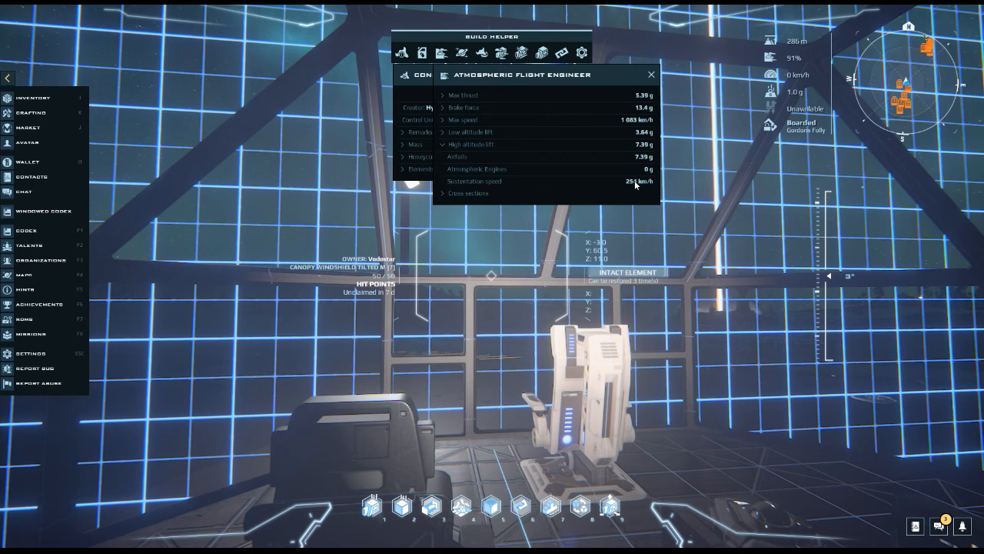
mouse_move(661, 104)
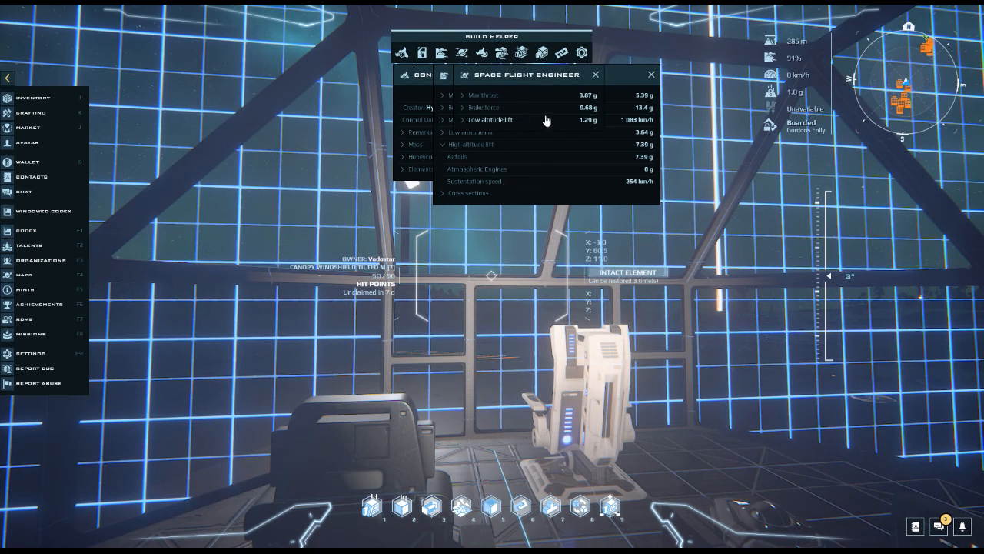
mouse_move(571, 111)
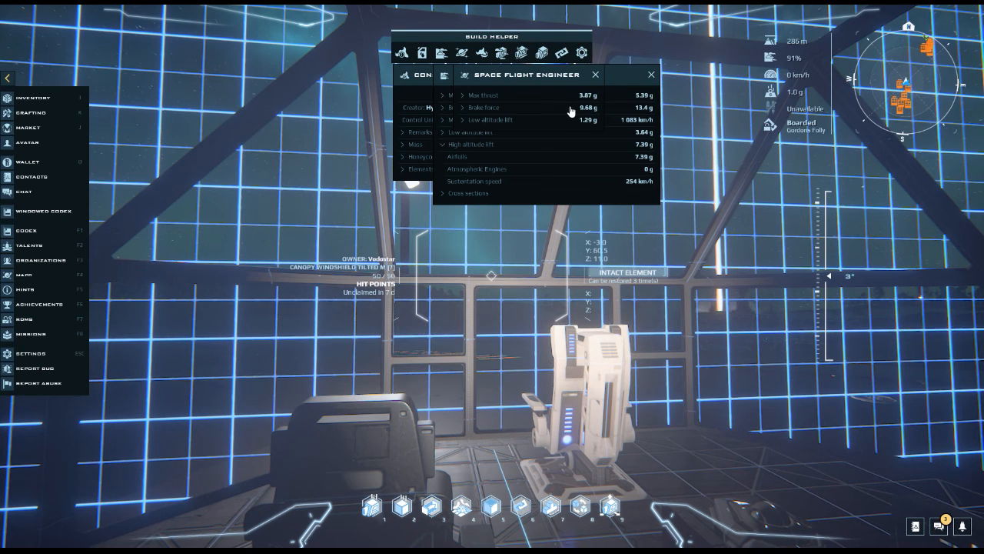
mouse_move(572, 129)
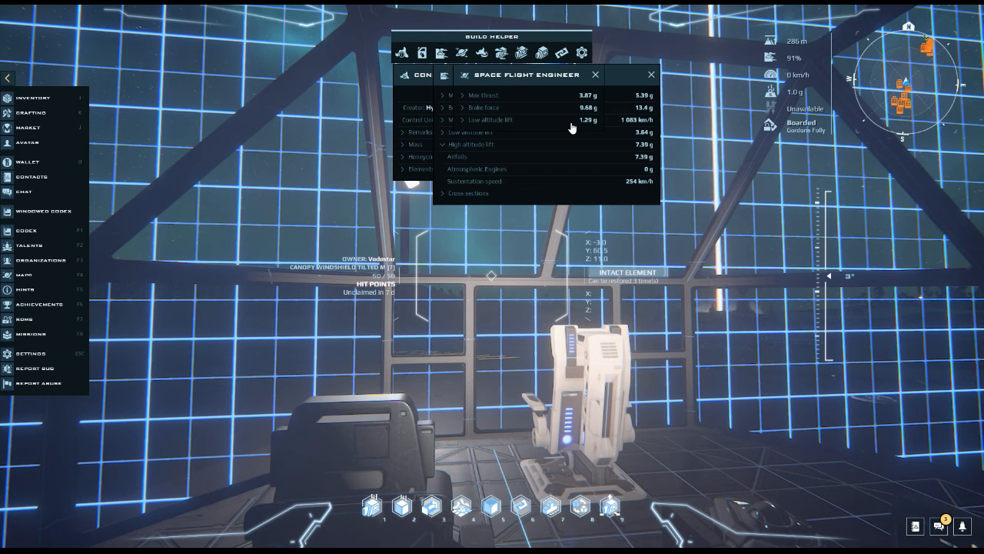
Close the flight engineer statistics and construct information panels.
left_click(651, 74)
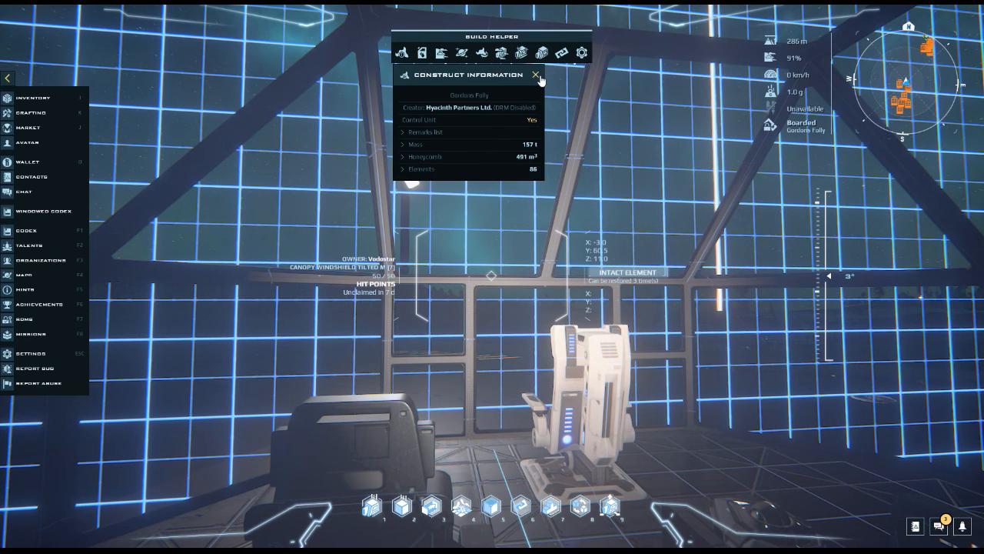
left_click(537, 74)
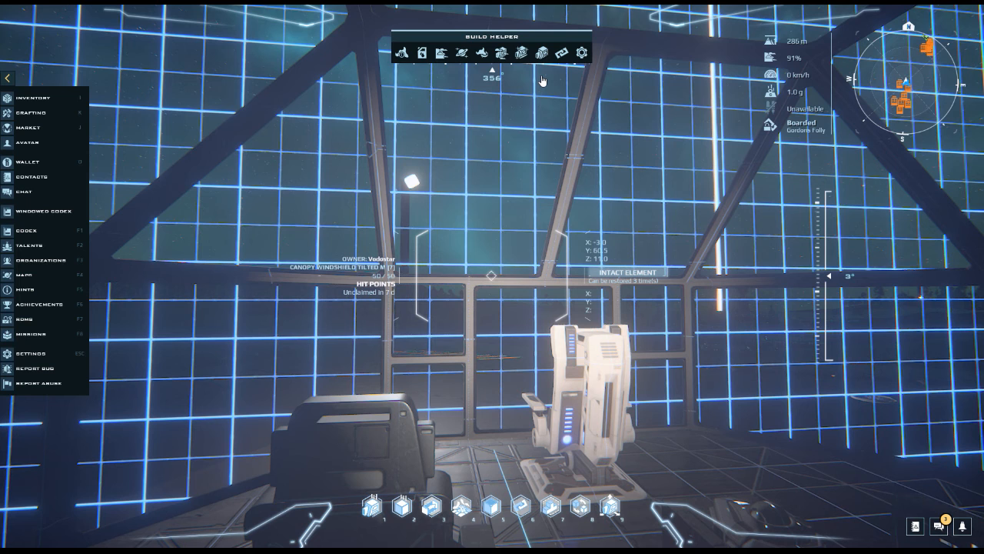
mouse_move(543, 82)
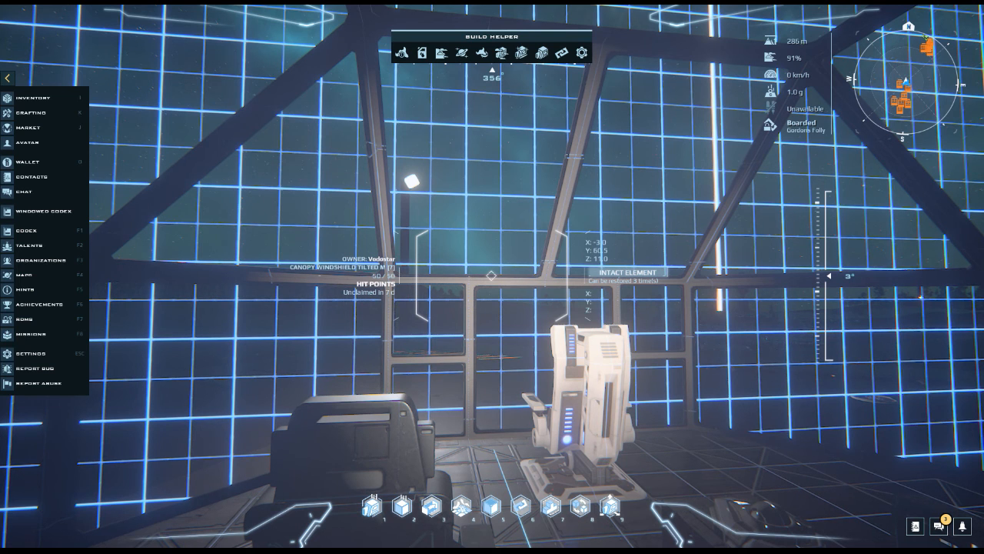